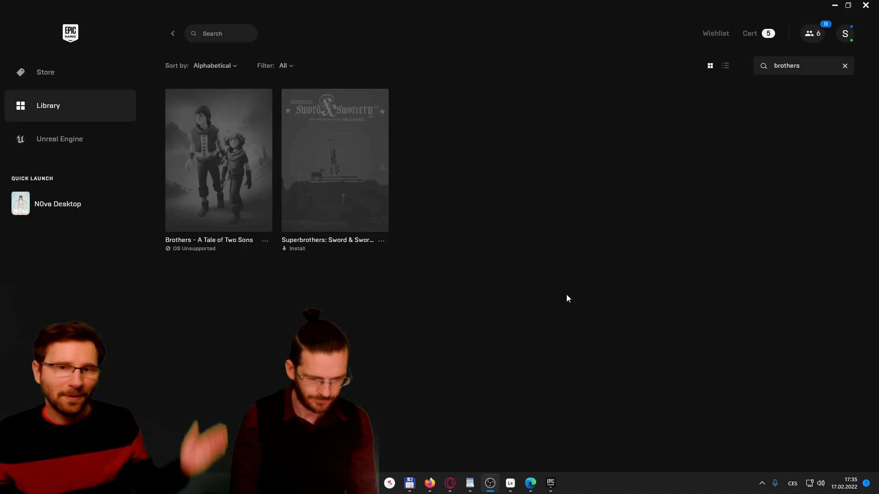
{"action": "mouse_move", "coordinate": [418, 259]}
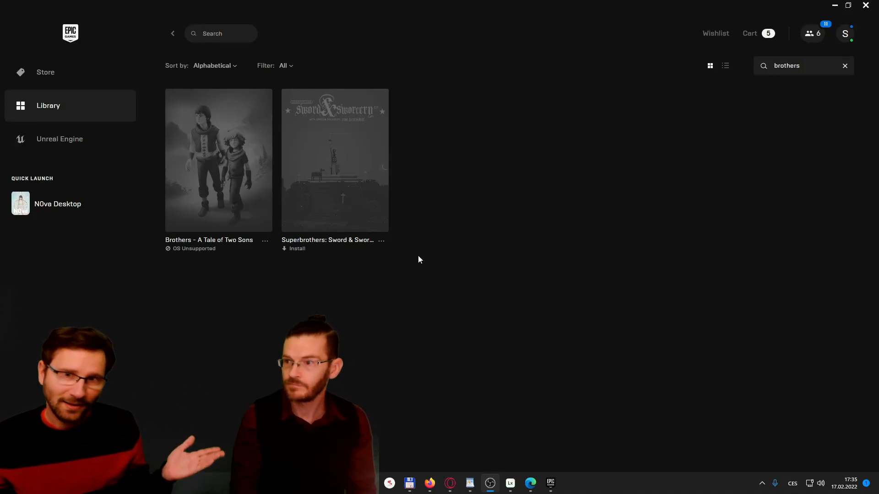
{"action": "mouse_move", "coordinate": [219, 209]}
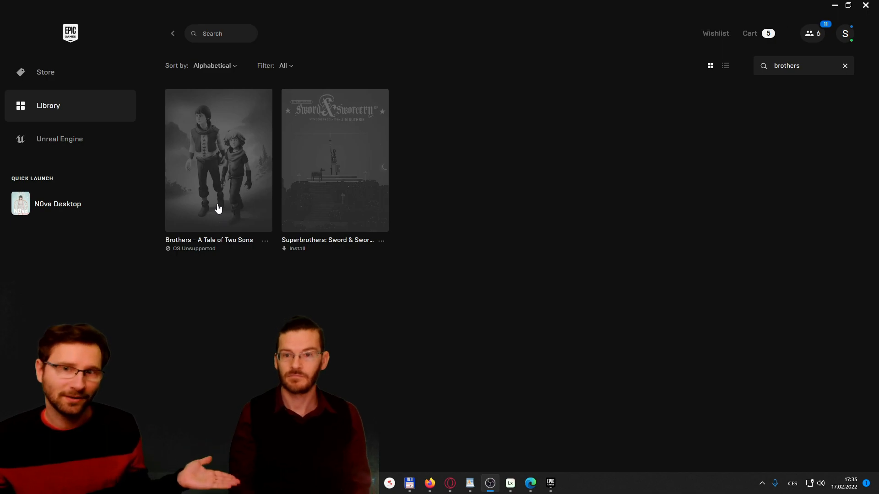
{"action": "mouse_move", "coordinate": [191, 254]}
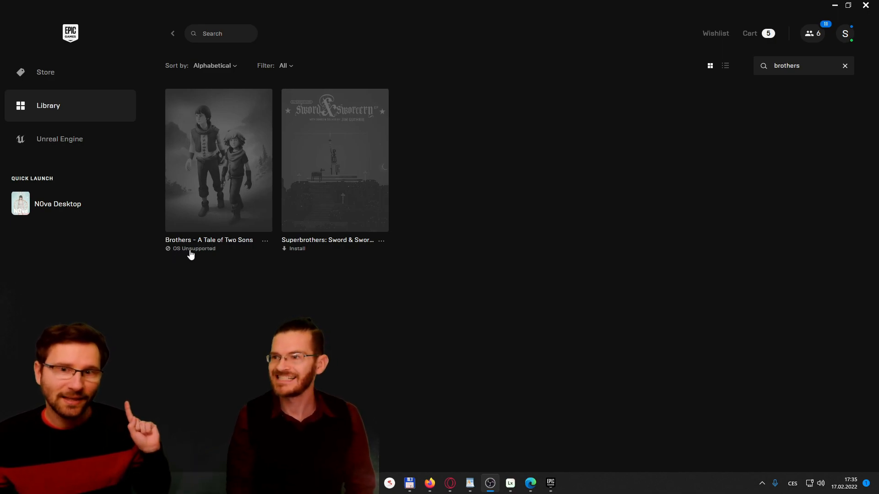
{"action": "mouse_move", "coordinate": [212, 257]}
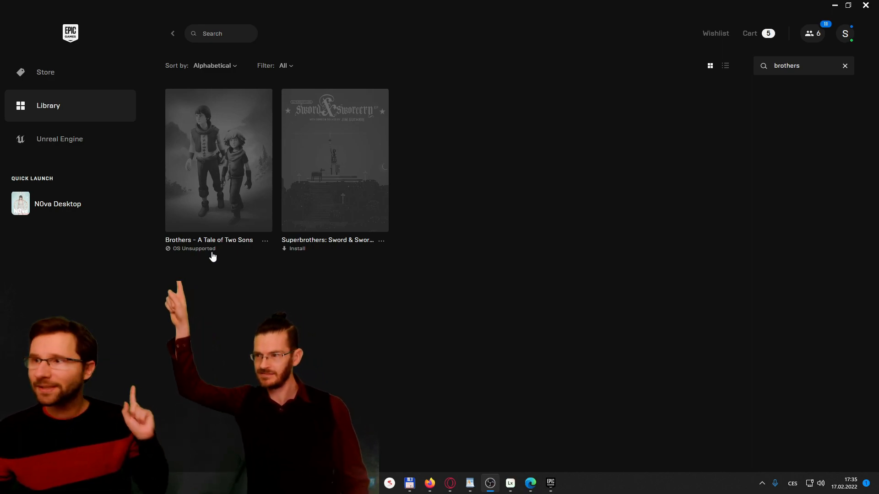
Glance at a library game's extra options, then trim the search term from 'brothers' to 'brother'
{"action": "left_click", "coordinate": [265, 241]}
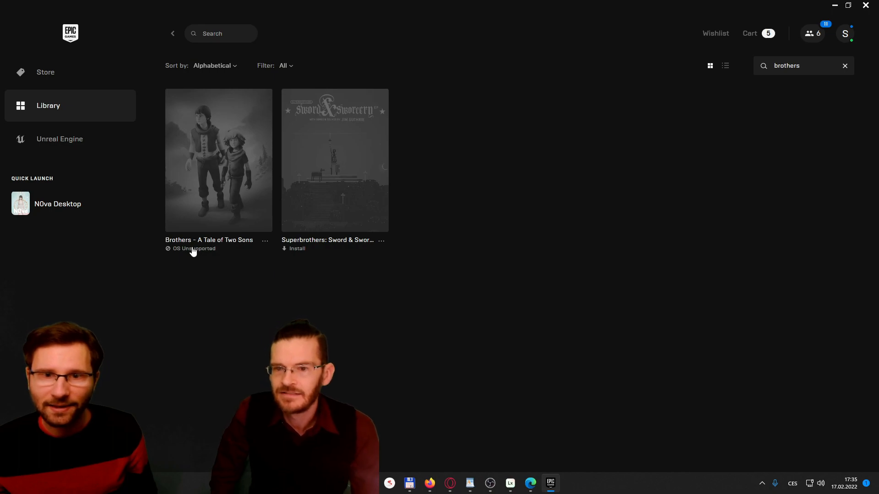
{"action": "mouse_move", "coordinate": [265, 240]}
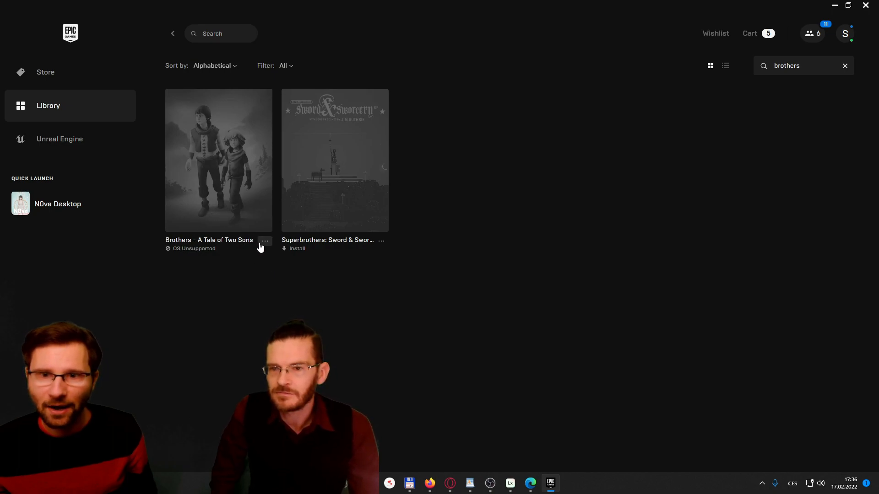
{"action": "mouse_move", "coordinate": [243, 254]}
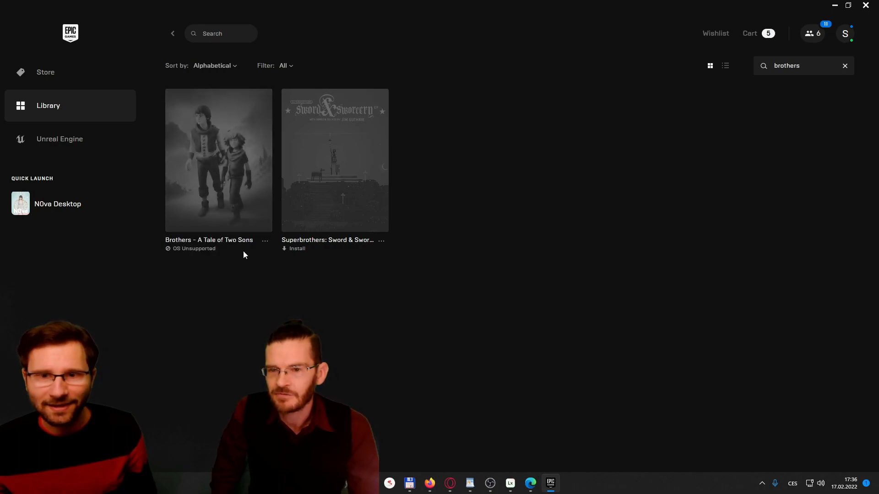
{"action": "mouse_move", "coordinate": [264, 241]}
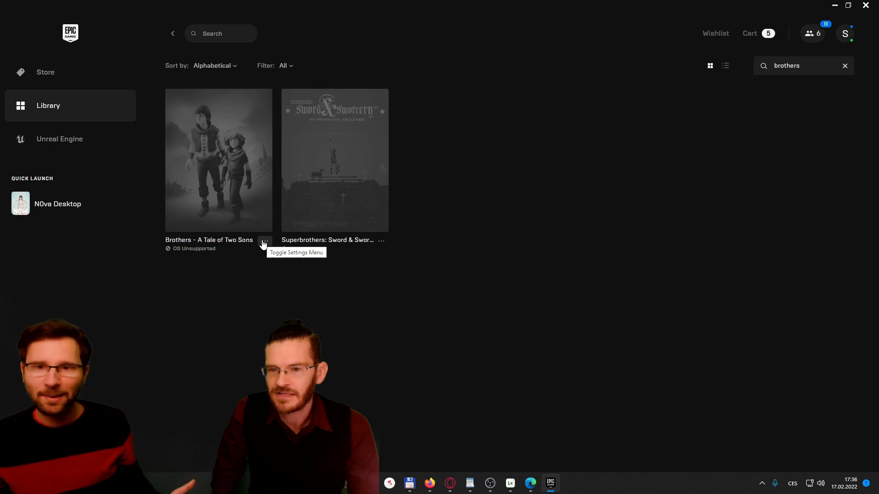
{"action": "left_click", "coordinate": [382, 243]}
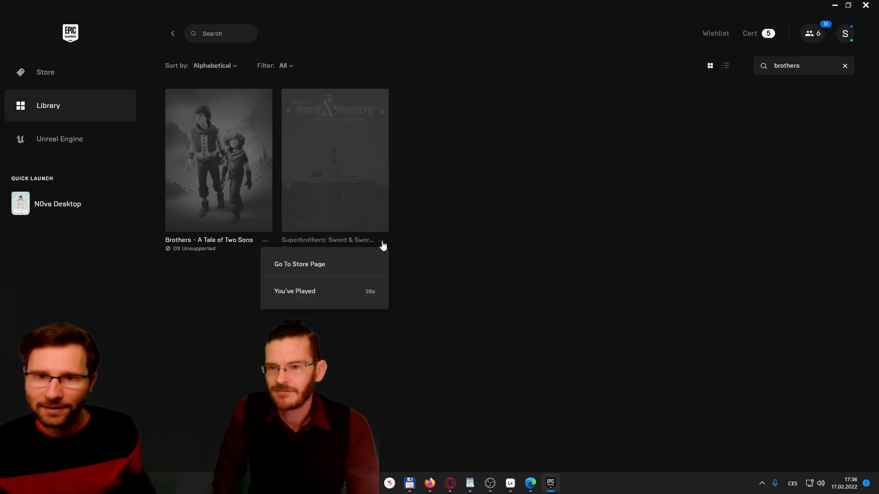
{"action": "left_click", "coordinate": [383, 245]}
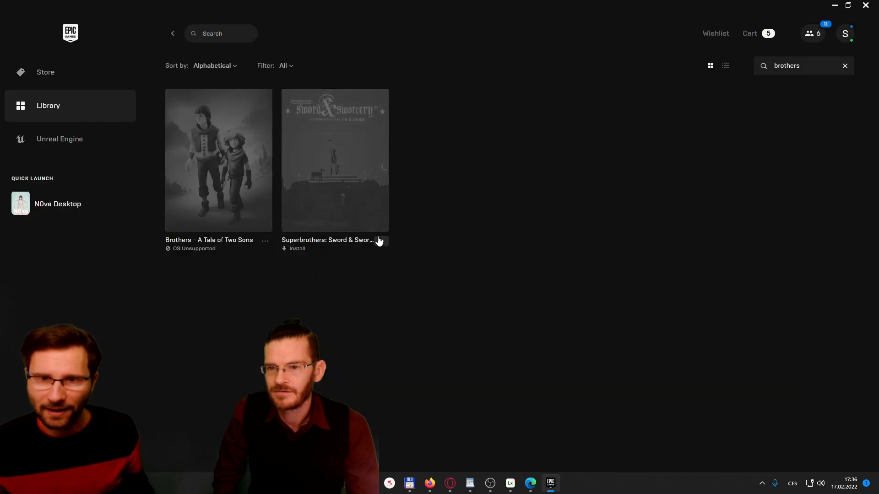
{"action": "mouse_move", "coordinate": [173, 253]}
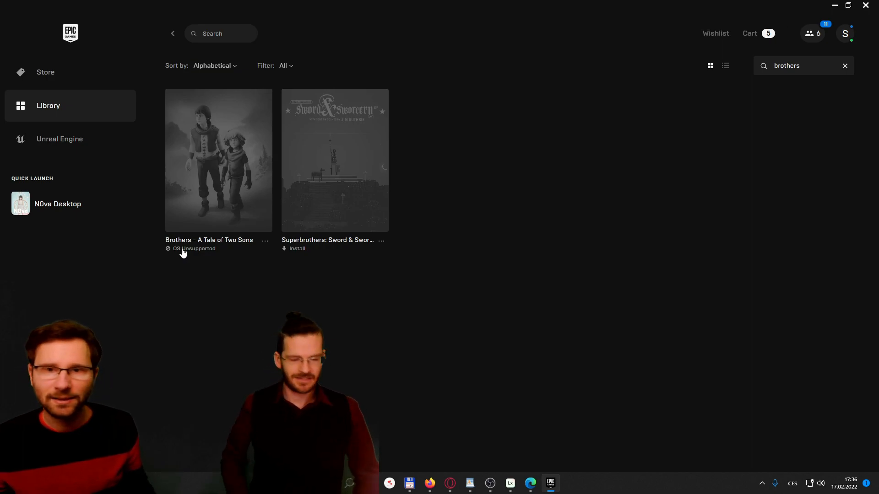
{"action": "key", "text": "Backspace"}
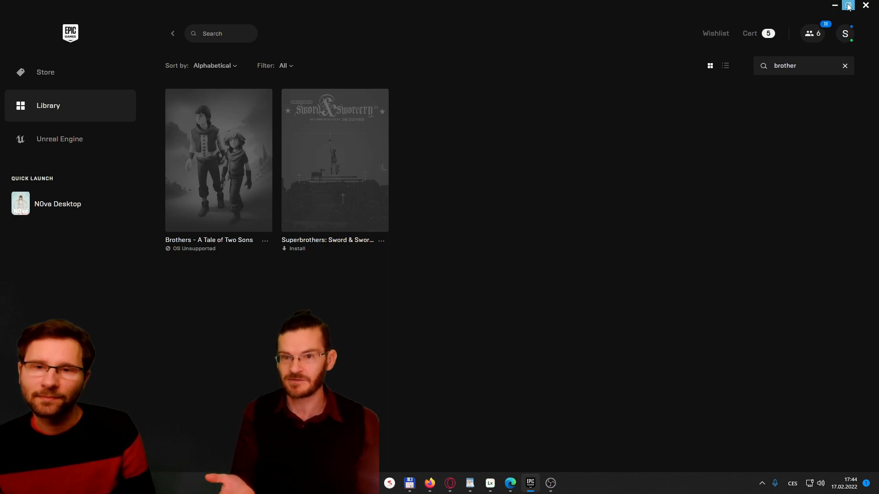
{"action": "left_click", "coordinate": [847, 6]}
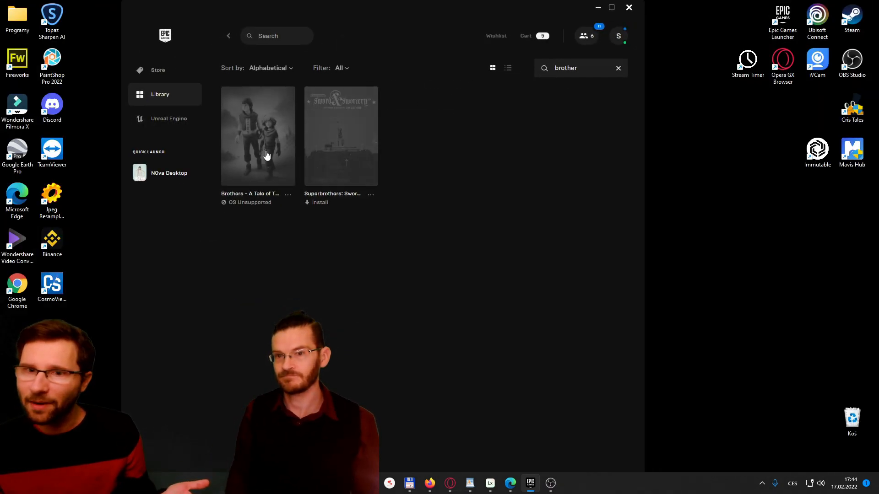
{"action": "mouse_move", "coordinate": [688, 106]}
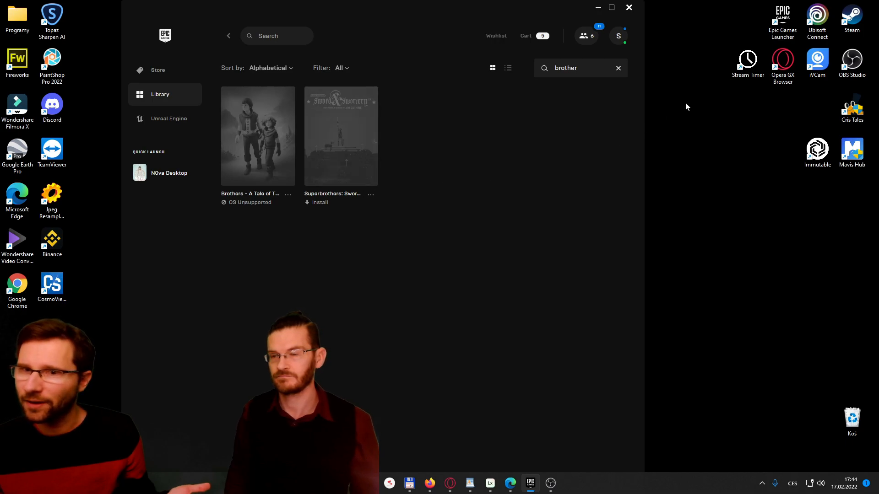
{"action": "right_click", "coordinate": [782, 22]}
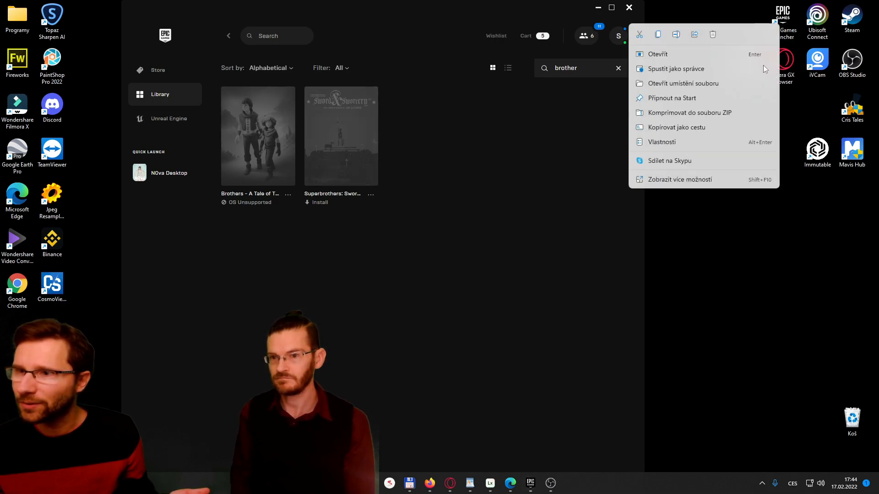
{"action": "left_click", "coordinate": [661, 142]}
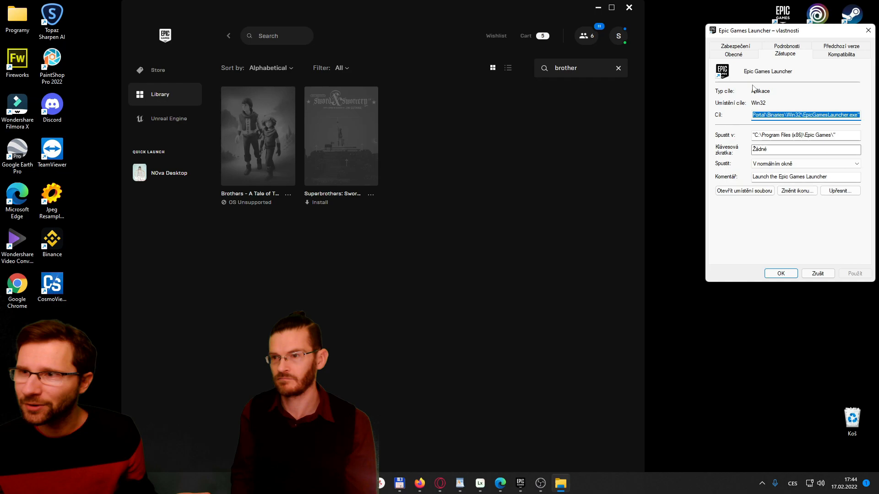
{"action": "left_click", "coordinate": [840, 46]}
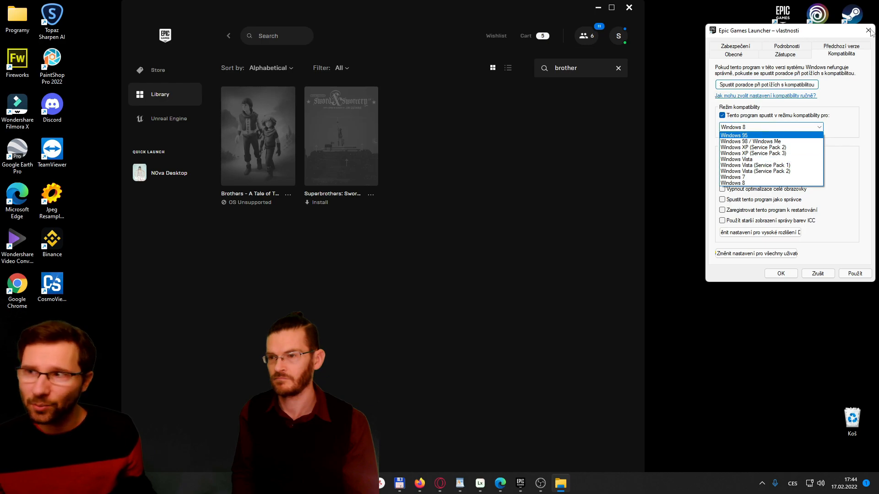
{"action": "left_click", "coordinate": [870, 30]}
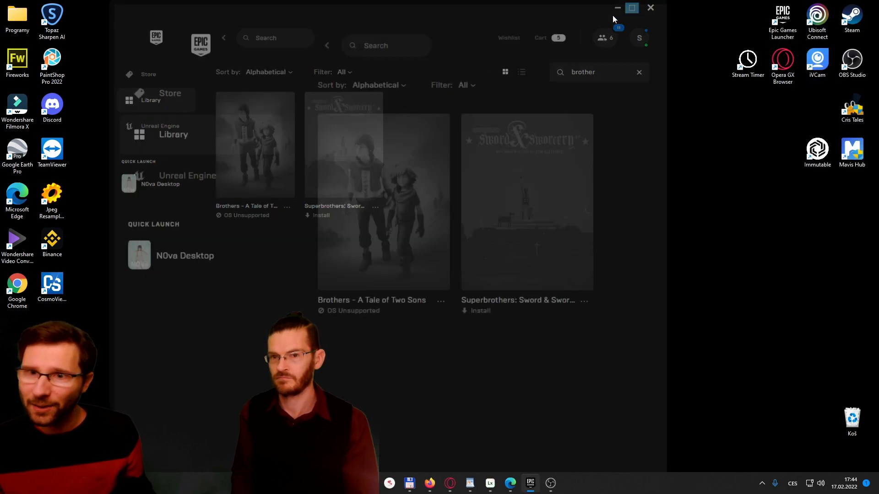